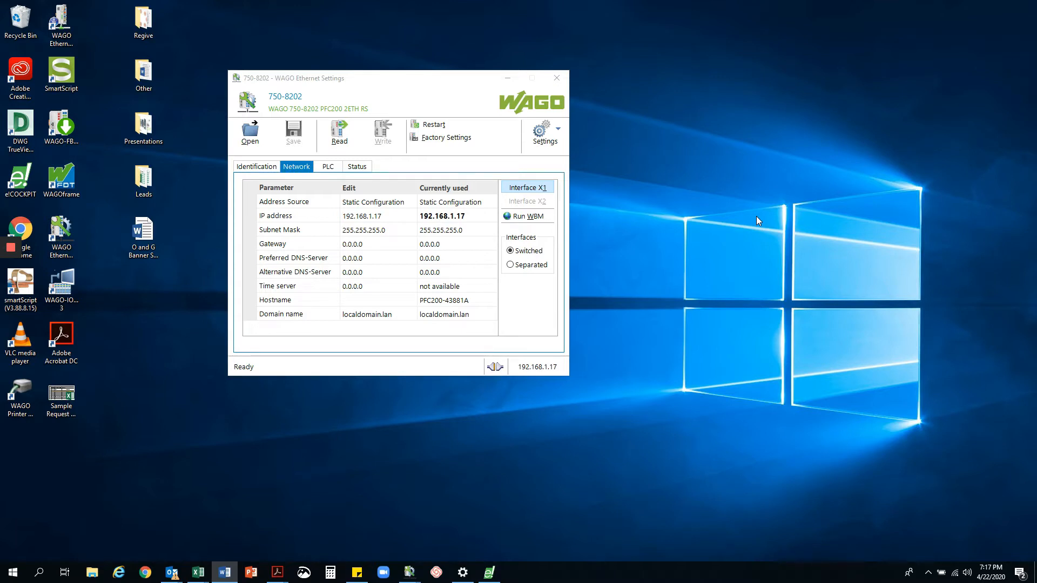
pyautogui.moveTo(525, 219)
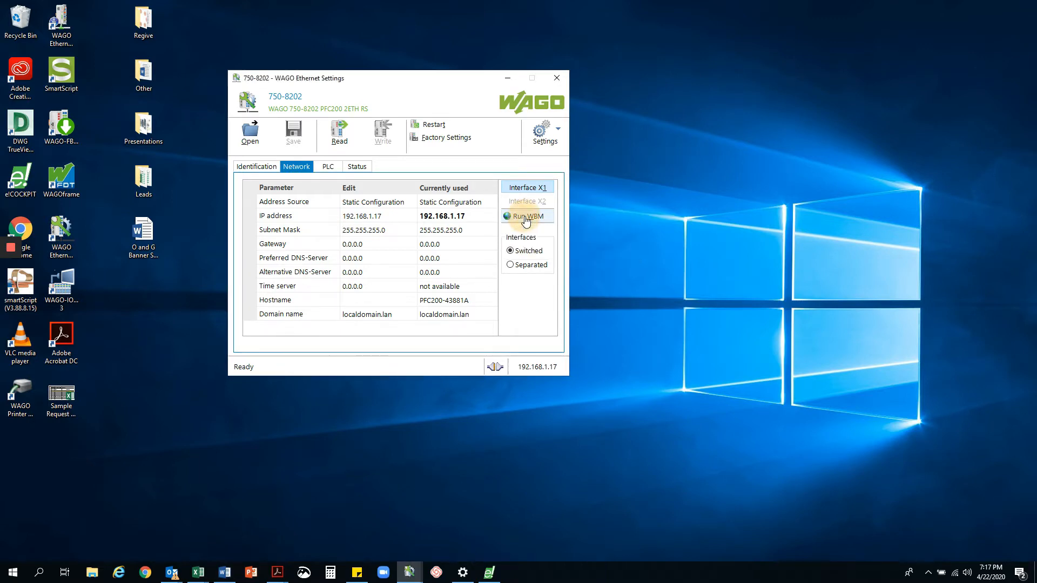
# Log into Web-based Management and view the Clock page: 17.10.2020, 19:16:58, CET/CEST
pyautogui.click(525, 216)
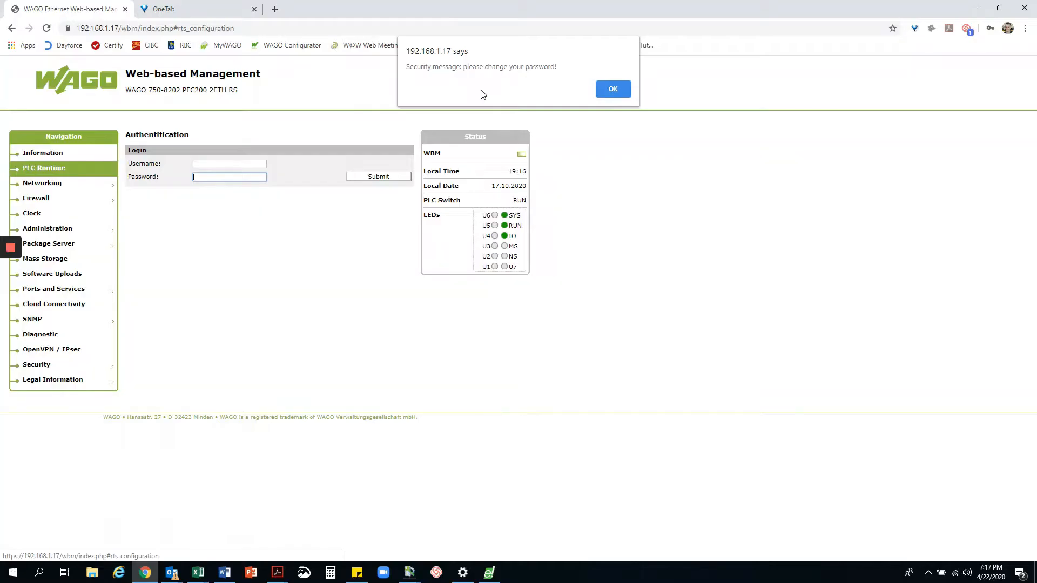
pyautogui.click(612, 88)
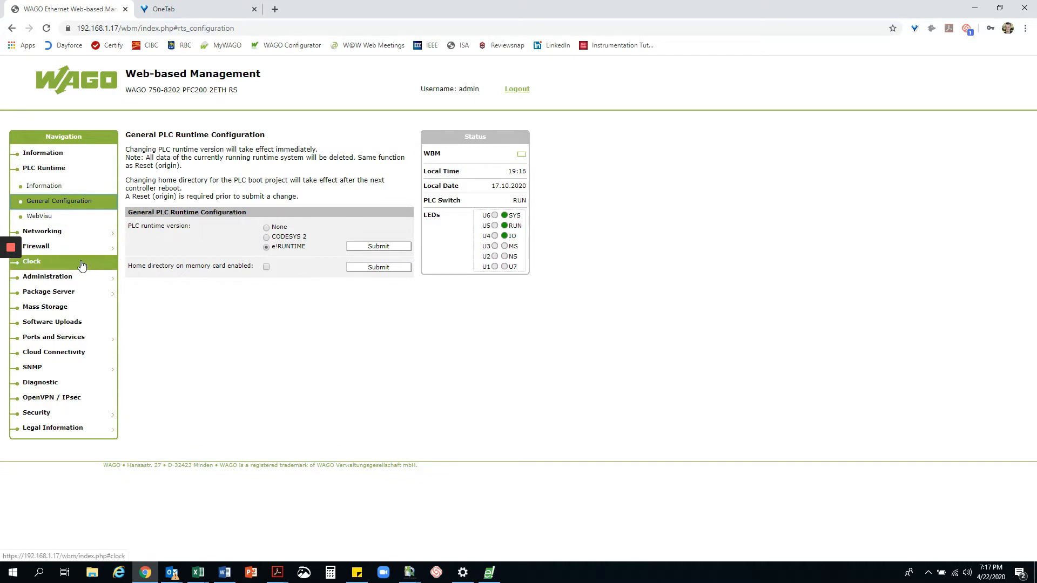
pyautogui.click(32, 260)
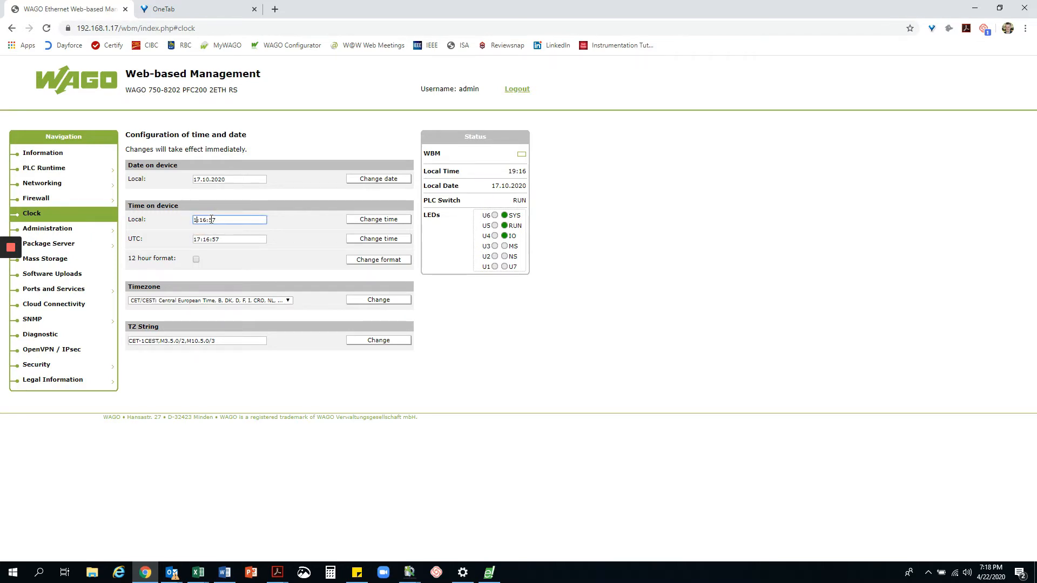
pyautogui.click(378, 219)
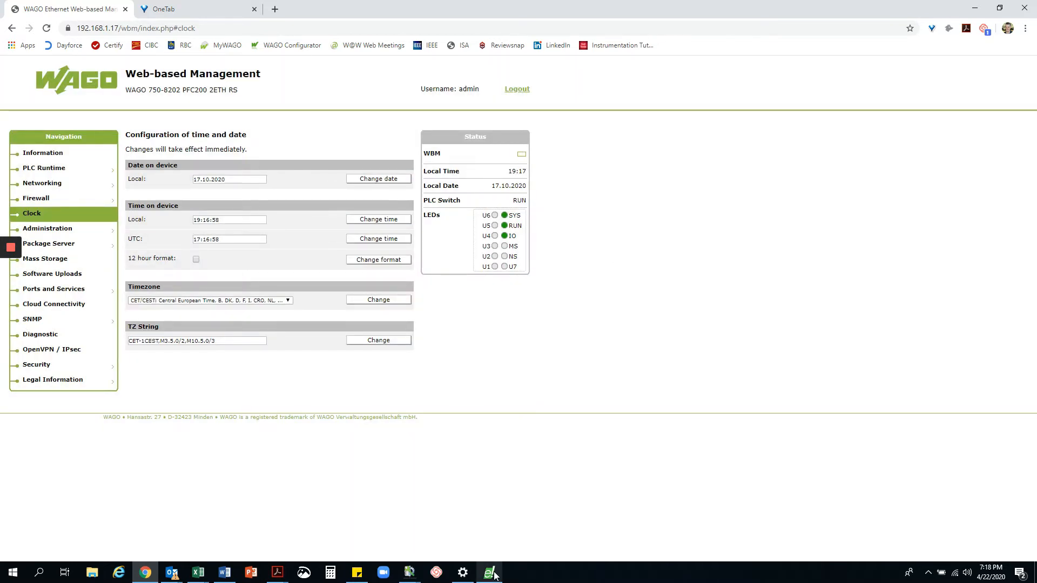
# Open the PFC200_2ETH_RS device view to see its DO1 and DO2 output mapping
pyautogui.click(488, 572)
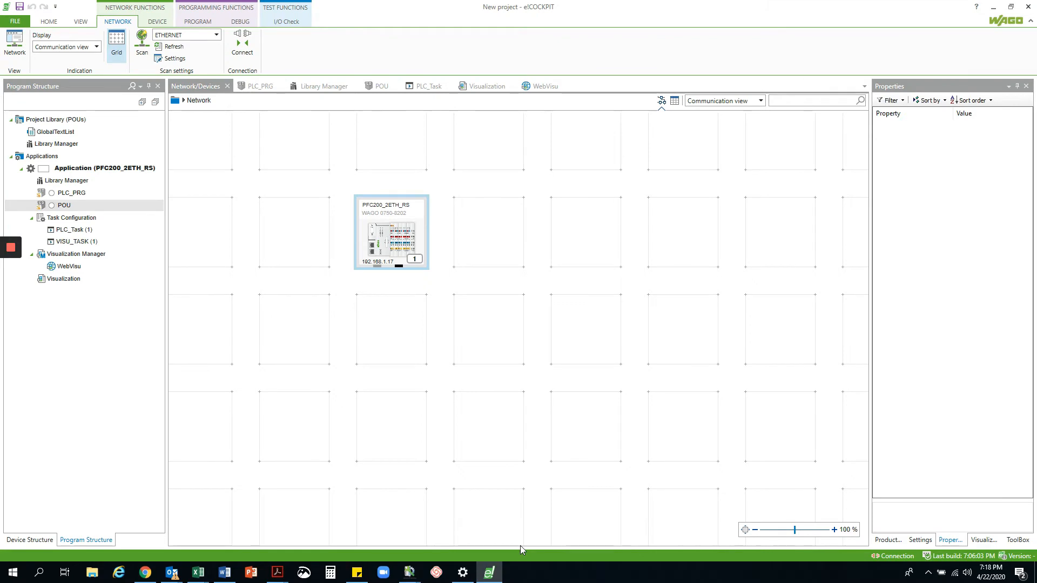
pyautogui.moveTo(563, 424)
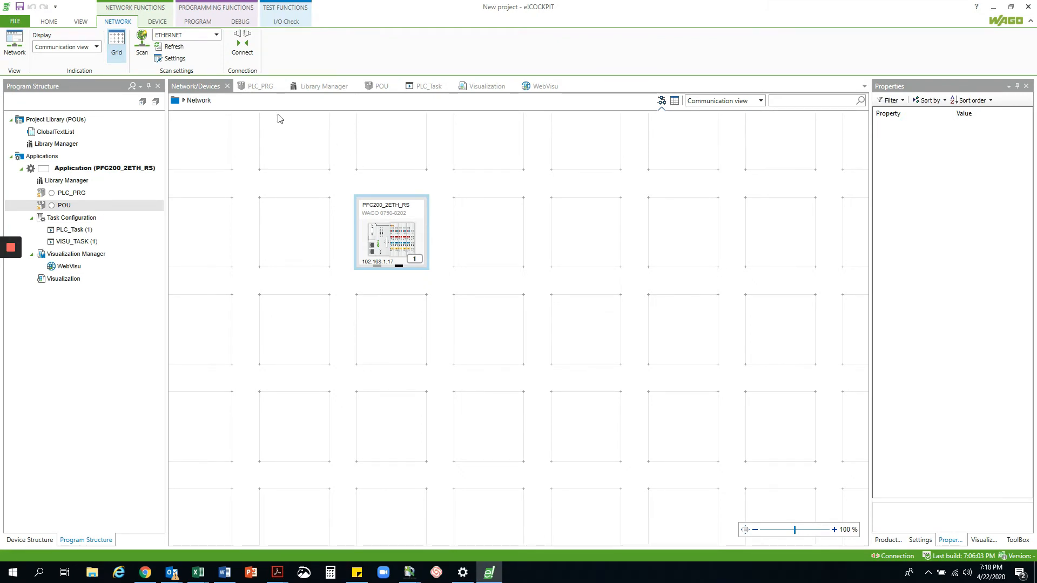
pyautogui.moveTo(141, 41)
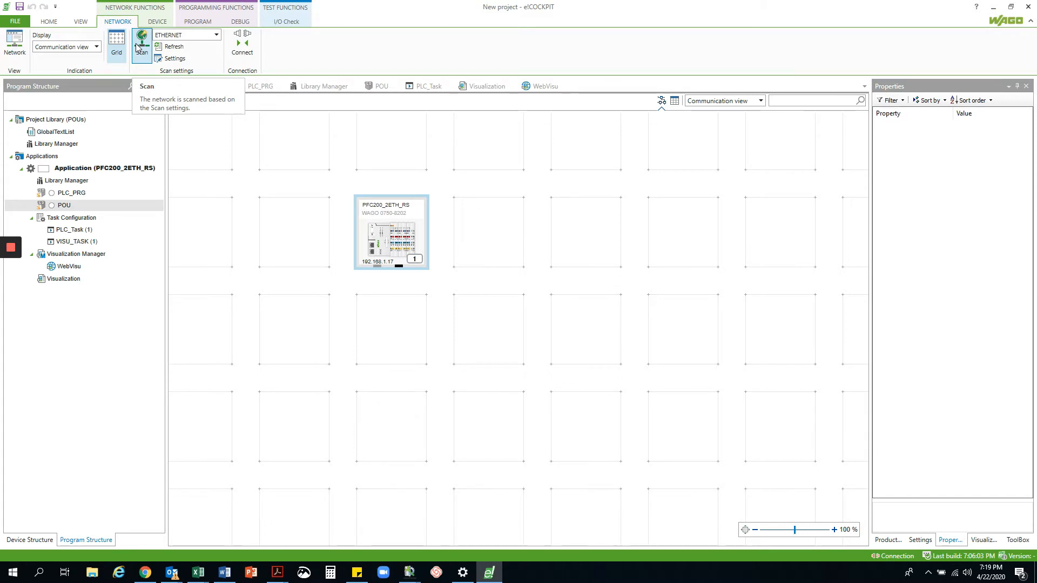
pyautogui.click(141, 44)
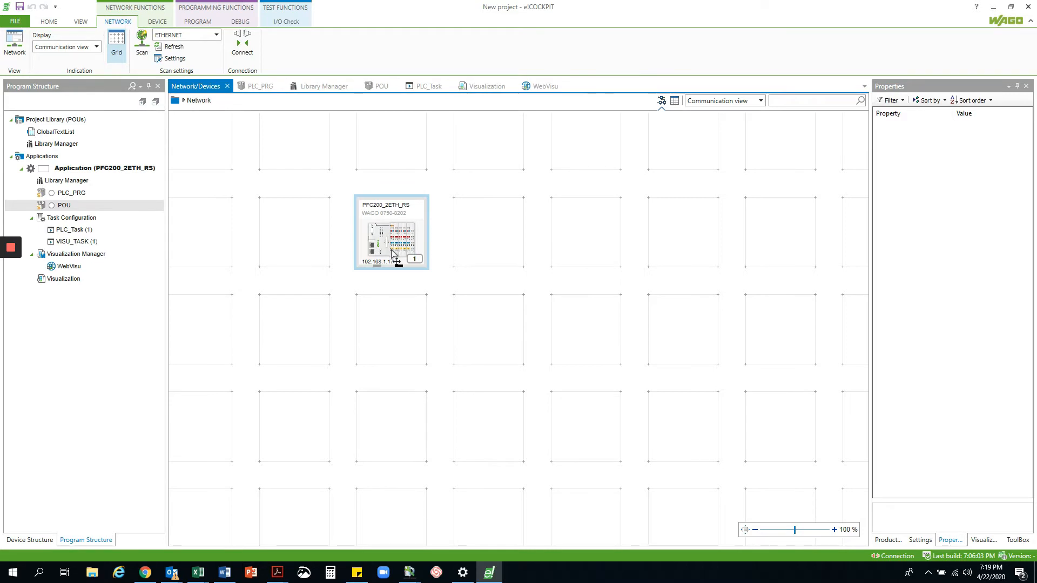
pyautogui.doubleClick(390, 232)
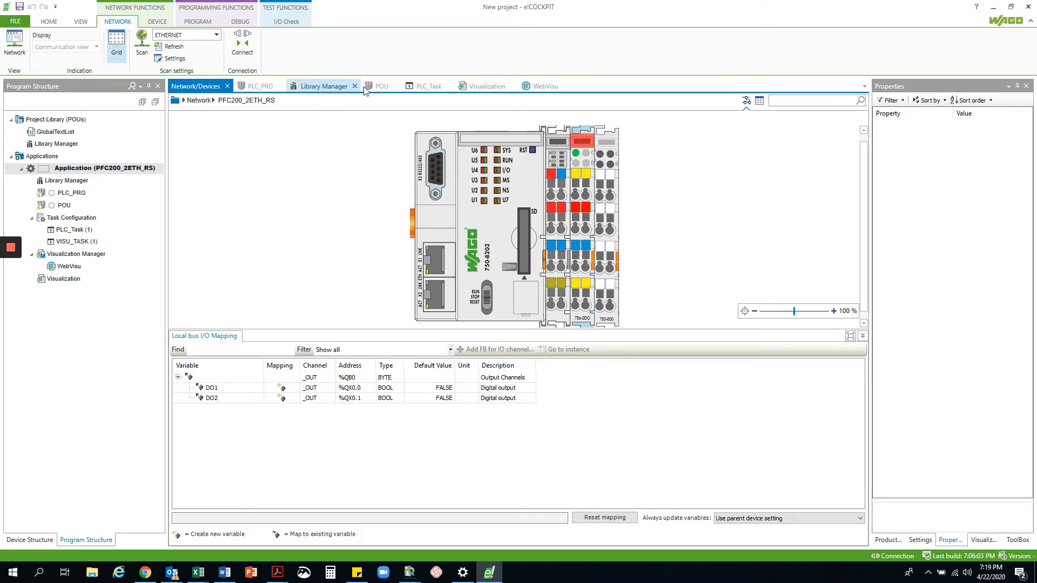
# Show the POU ladder program switching DO1 between 19:00 and 22:00
pyautogui.click(380, 86)
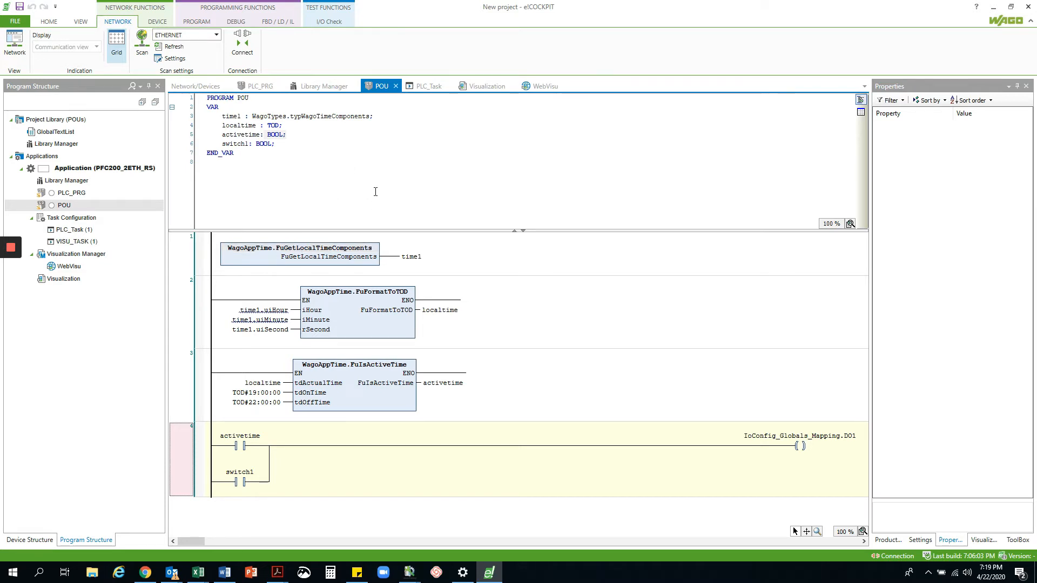
pyautogui.click(304, 247)
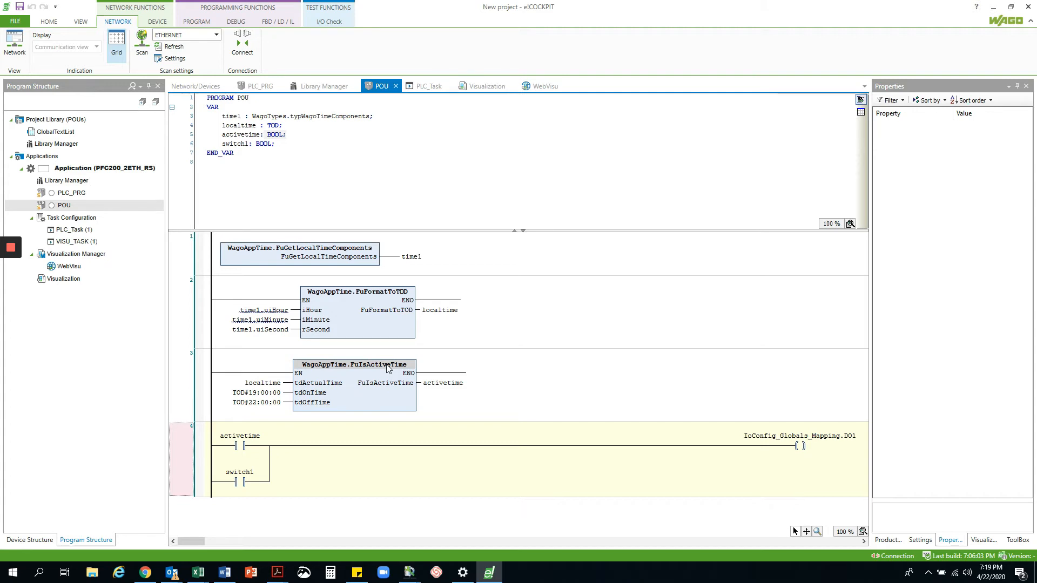
pyautogui.moveTo(439, 309)
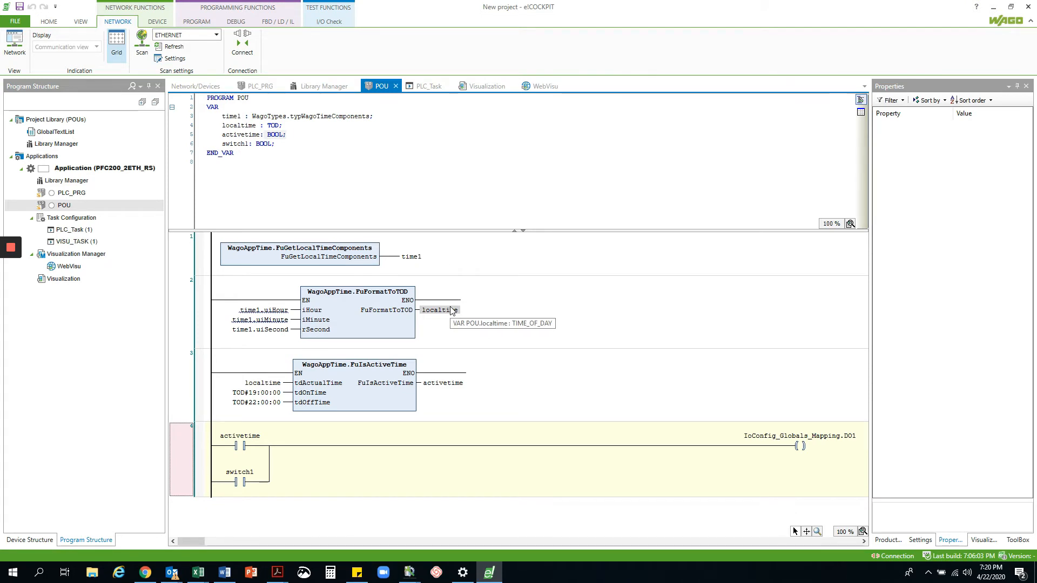
pyautogui.moveTo(252, 486)
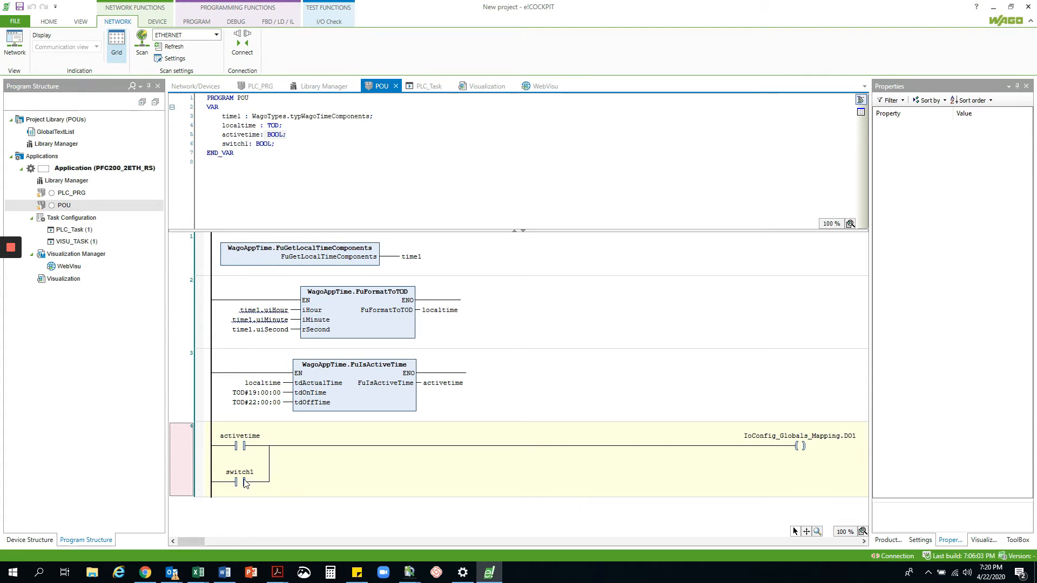
pyautogui.moveTo(244, 448)
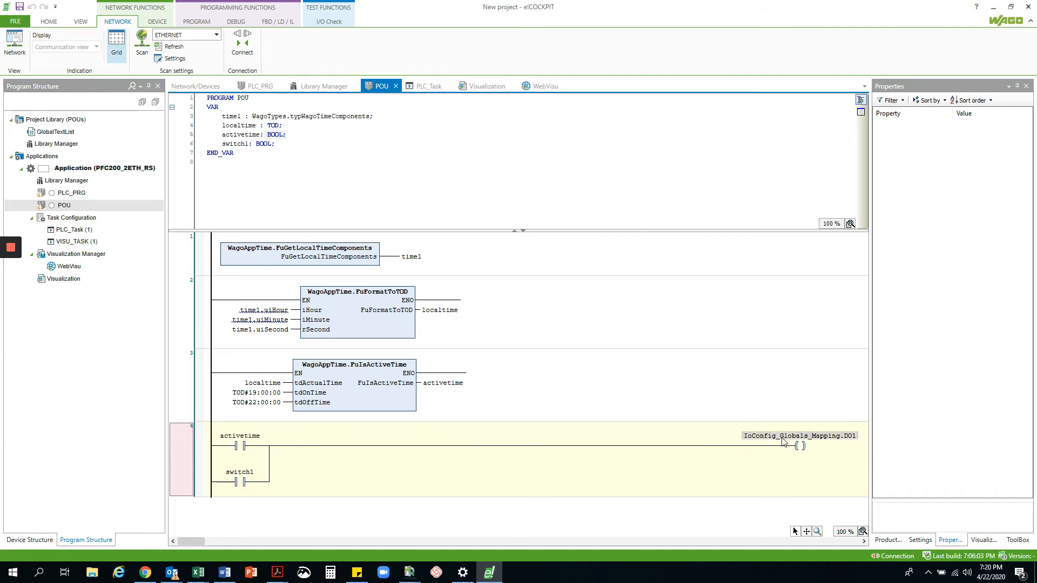
# Link the rotary switch to IoConfig_Globals_Mapping DO1, then select the lamp to check its variable
pyautogui.click(485, 85)
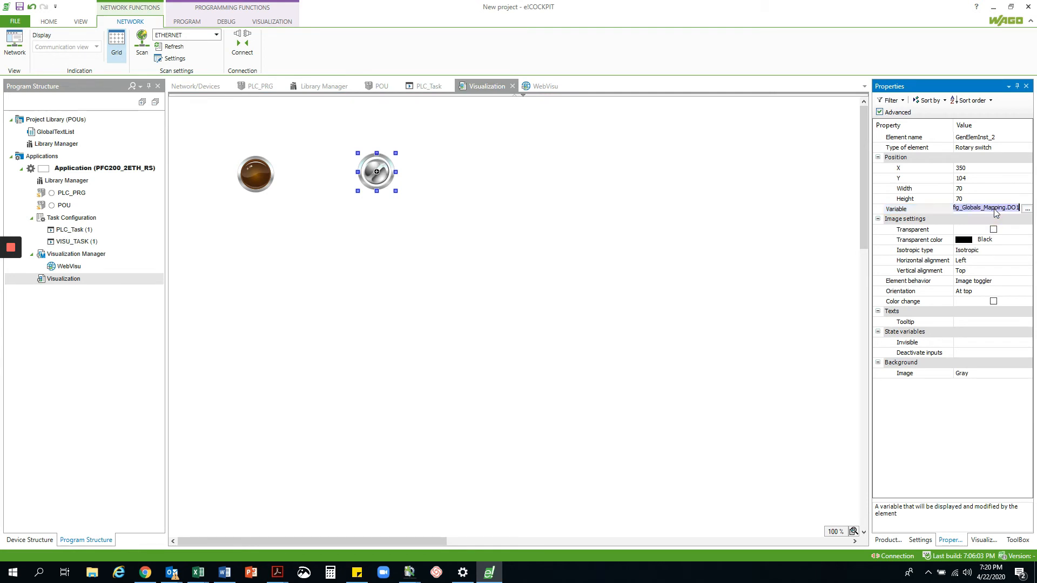
pyautogui.click(1028, 208)
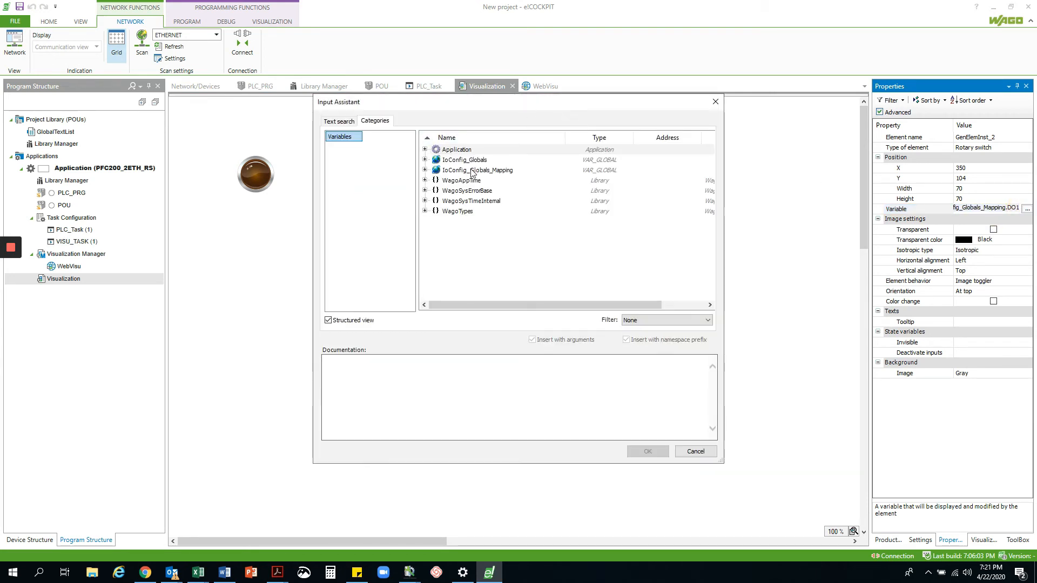
pyautogui.click(425, 170)
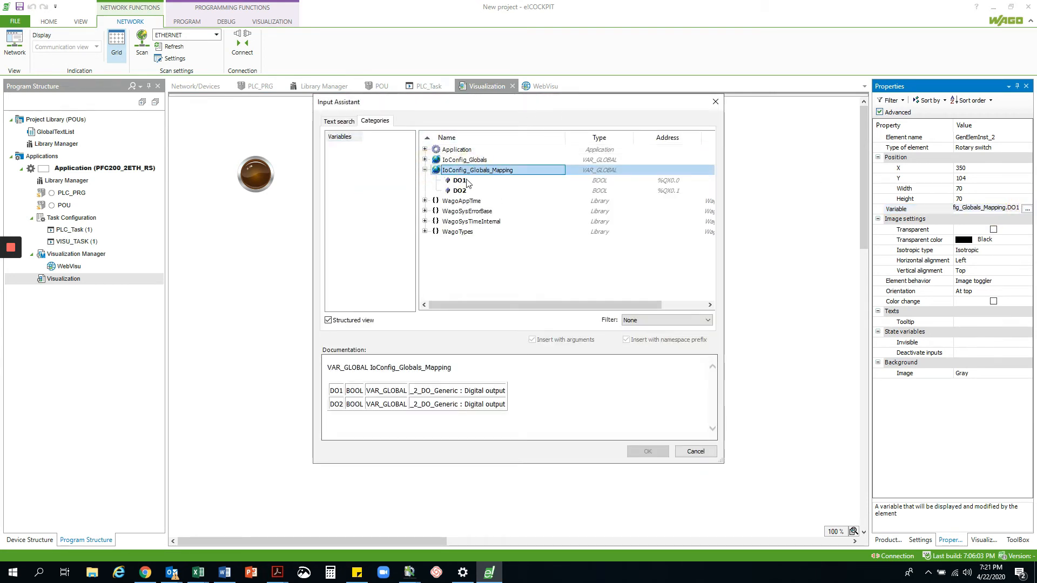
pyautogui.click(646, 452)
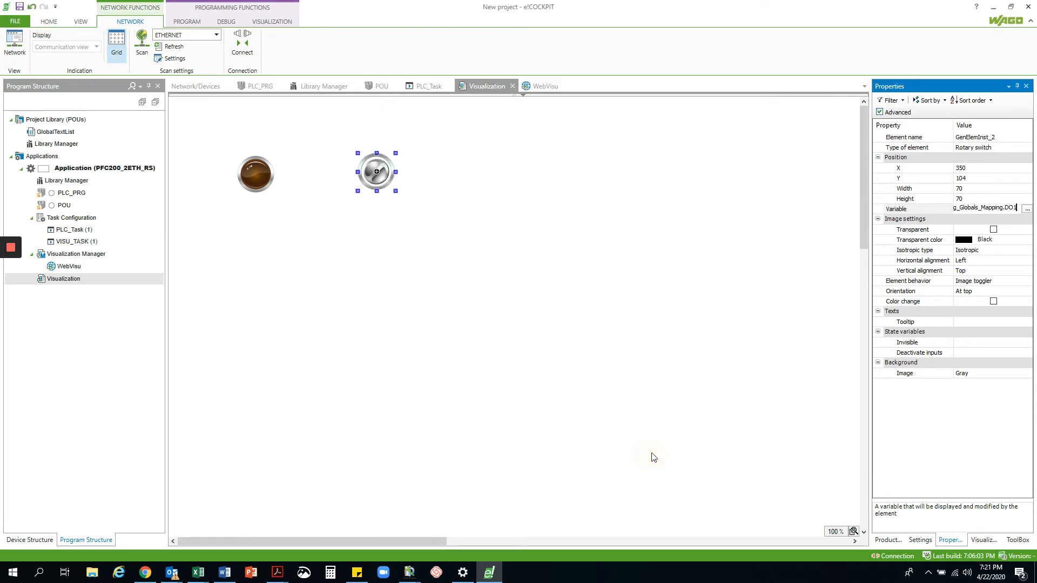
pyautogui.click(256, 174)
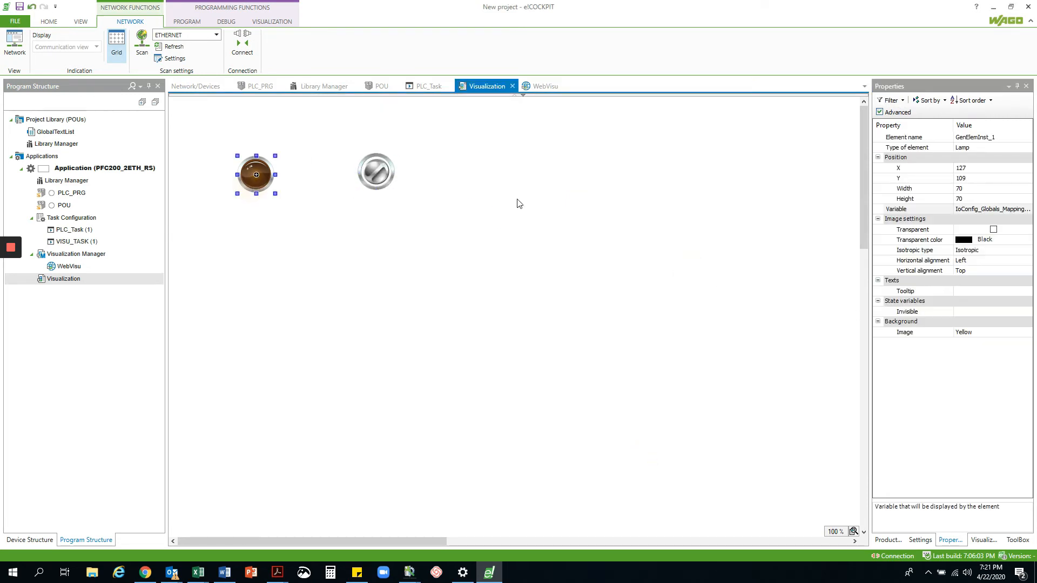
pyautogui.moveTo(350, 156)
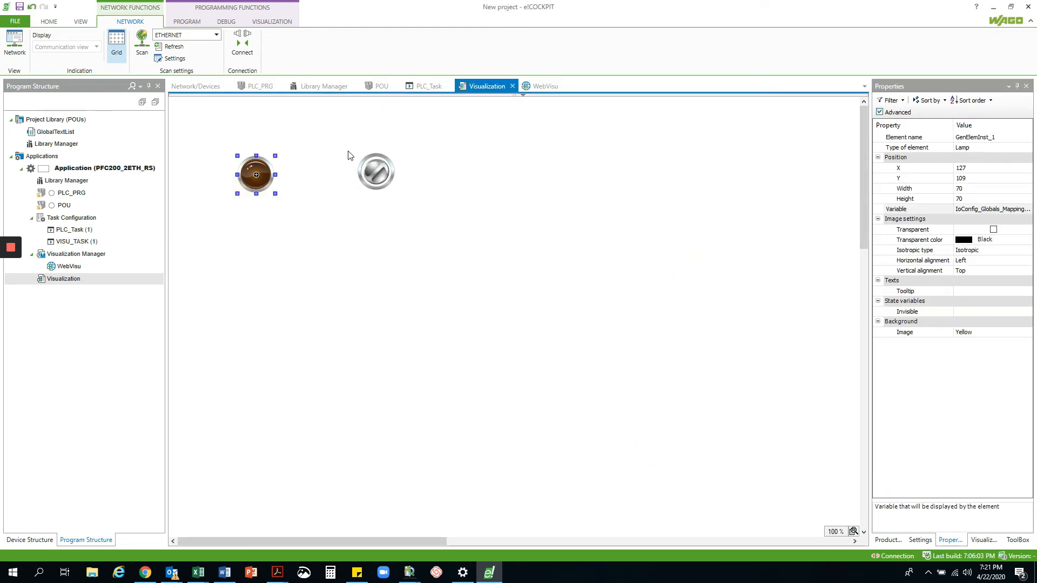